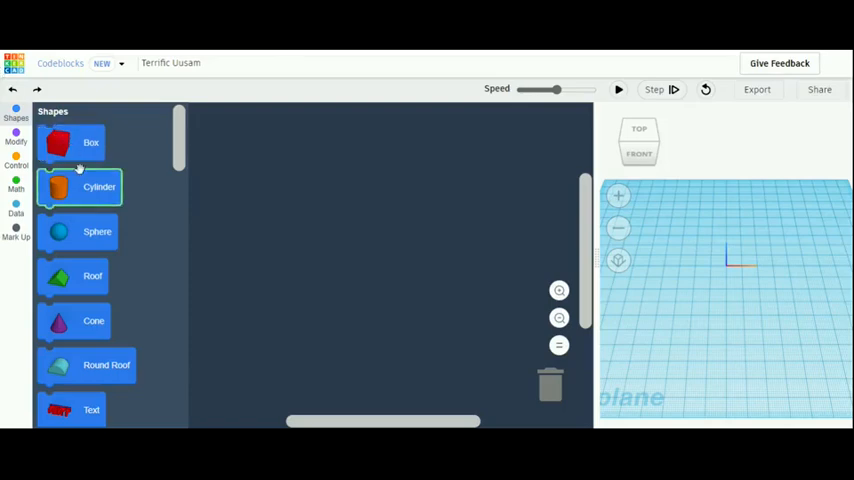
- Place a cylinder with a move step after it, showing the cylinder's size settings
{"action": "left_click_drag", "start_coordinate": [80, 186], "coordinate": [252, 146]}
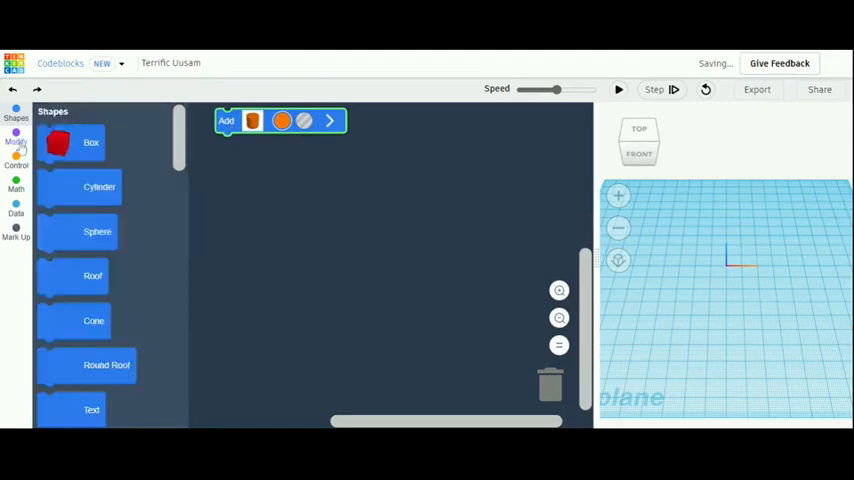
{"action": "left_click", "coordinate": [16, 138]}
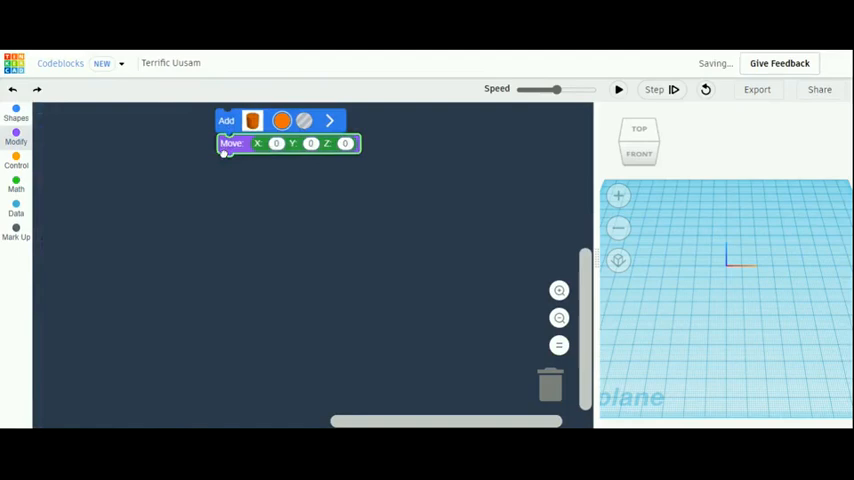
{"action": "left_click", "coordinate": [16, 140]}
{"action": "type", "text": "10"}
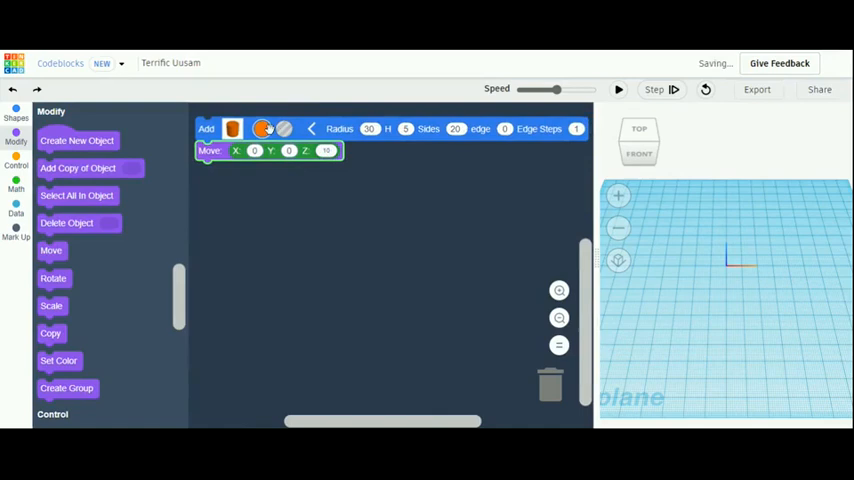
- Duplicate the cylinder-and-move pair twice to get three cake tiers
{"action": "right_click", "coordinate": [210, 150]}
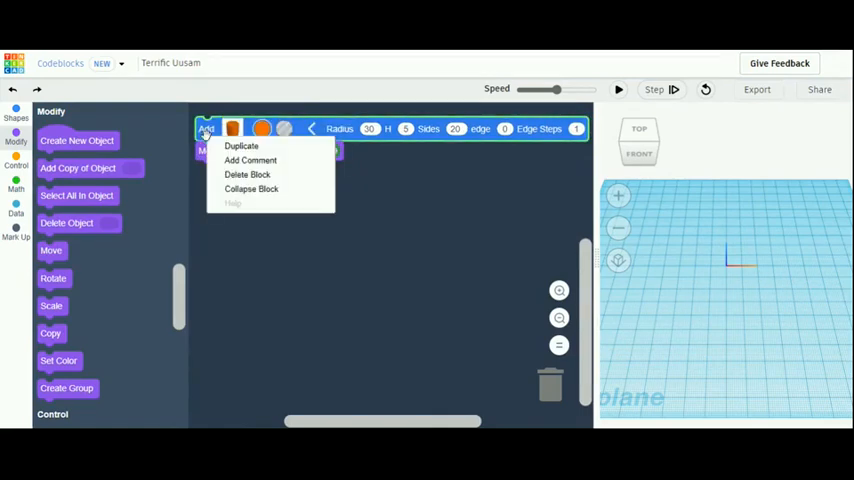
{"action": "left_click", "coordinate": [240, 144]}
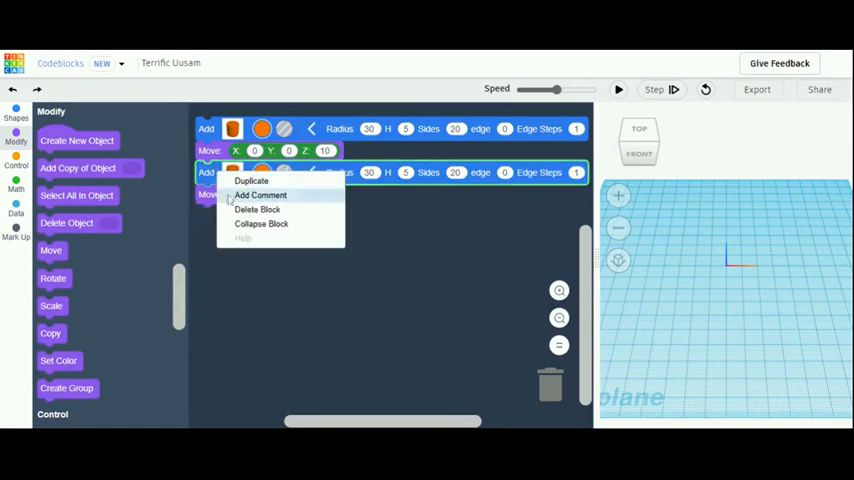
{"action": "left_click", "coordinate": [252, 180]}
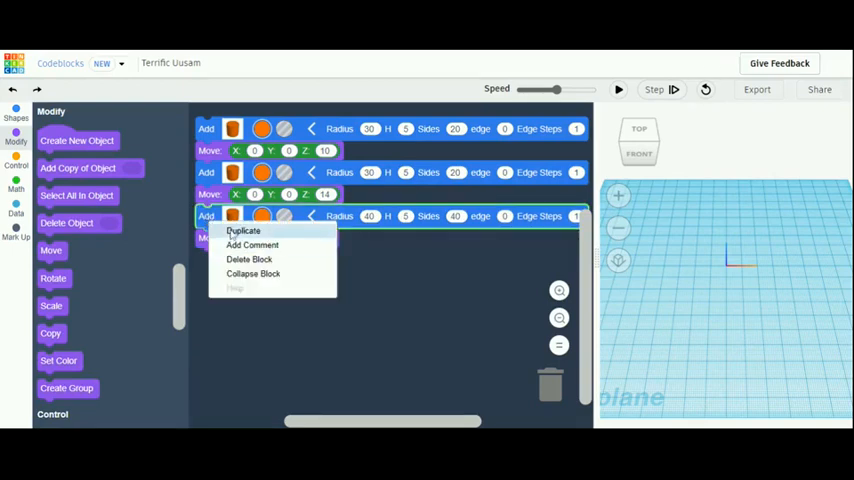
- Duplicate the tier once more and adjust the new tier's settings
{"action": "left_click", "coordinate": [242, 230]}
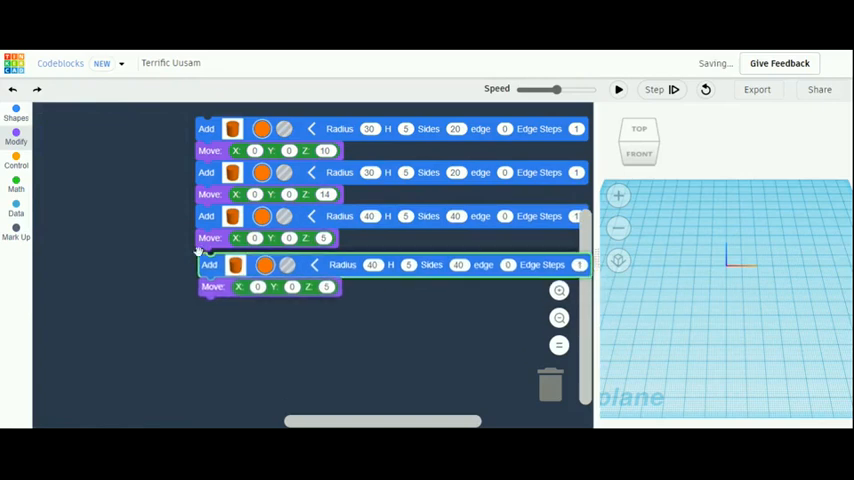
{"action": "left_click", "coordinate": [14, 136]}
{"action": "type", "text": "20"}
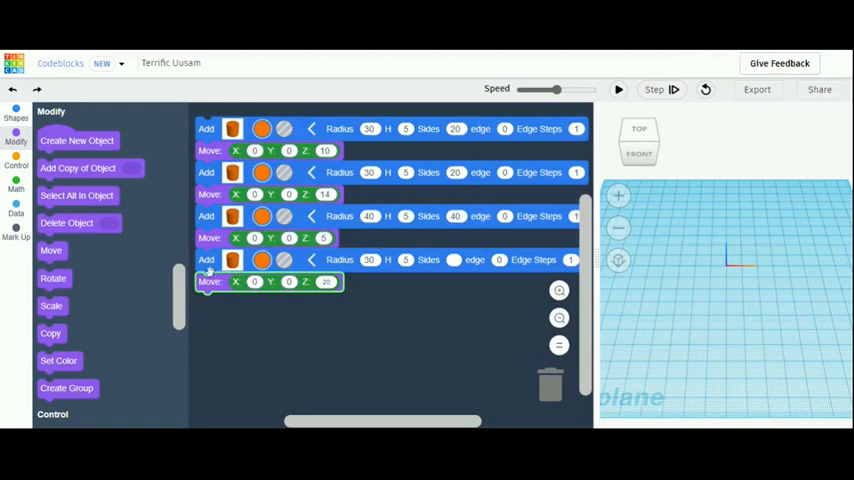
{"action": "mouse_move", "coordinate": [208, 260]}
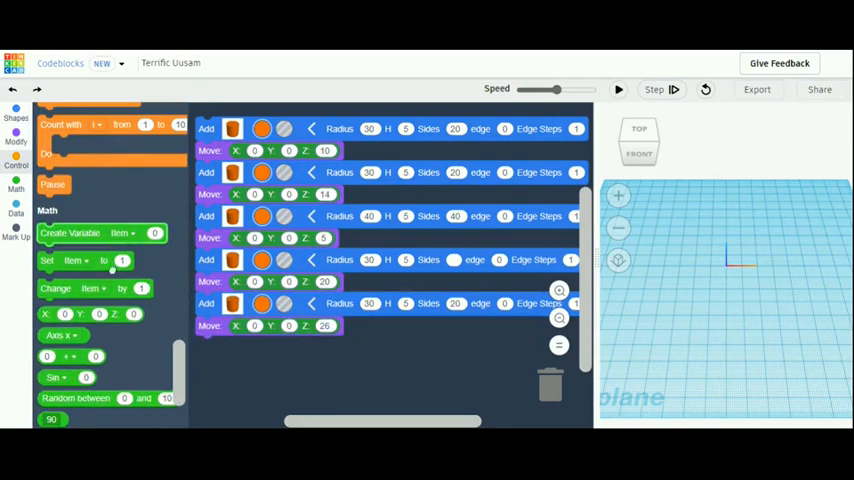
- Add a create-variable block named star below the last move step
{"action": "left_click_drag", "start_coordinate": [70, 232], "coordinate": [264, 352]}
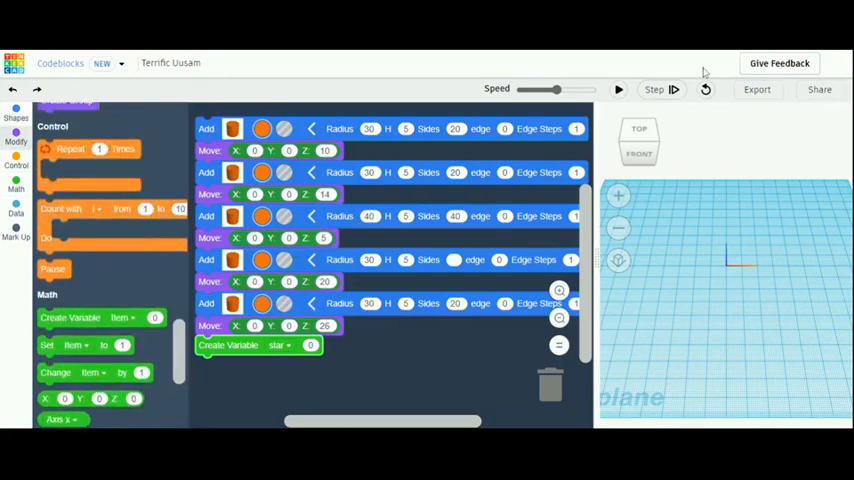
- Recolour the cake tiers light blue and blue from each cylinder's colour swatch
{"action": "left_click", "coordinate": [260, 128]}
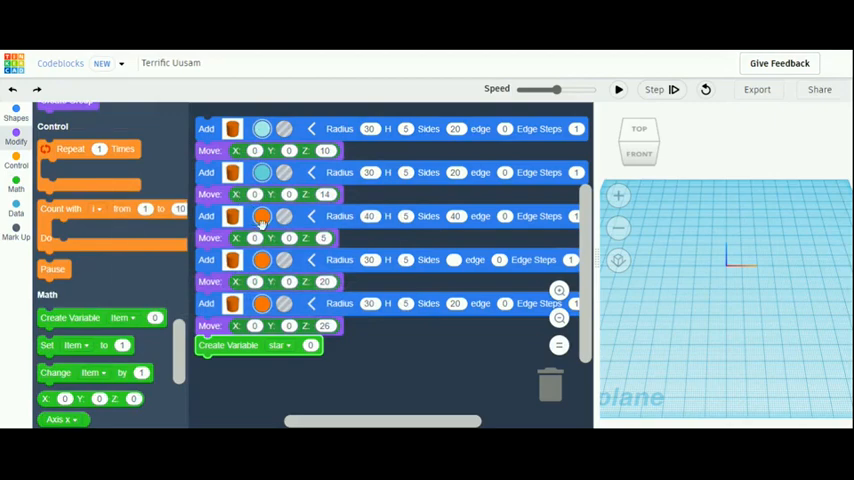
{"action": "left_click", "coordinate": [260, 216]}
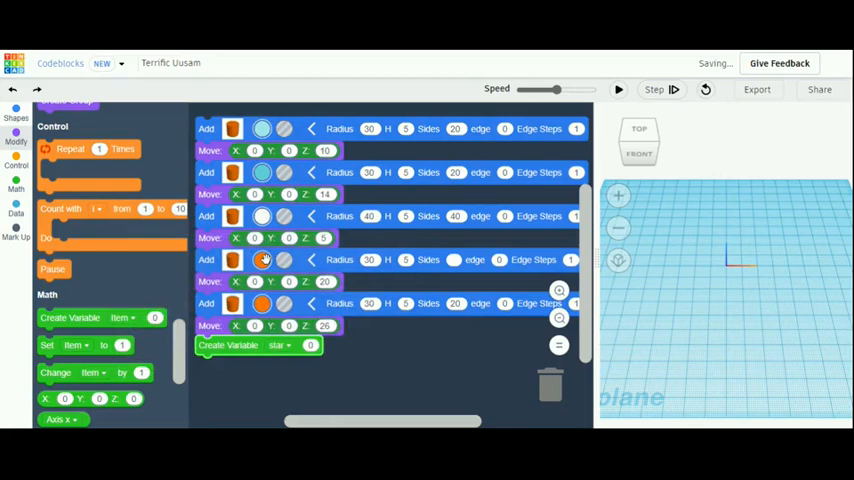
{"action": "left_click", "coordinate": [260, 260]}
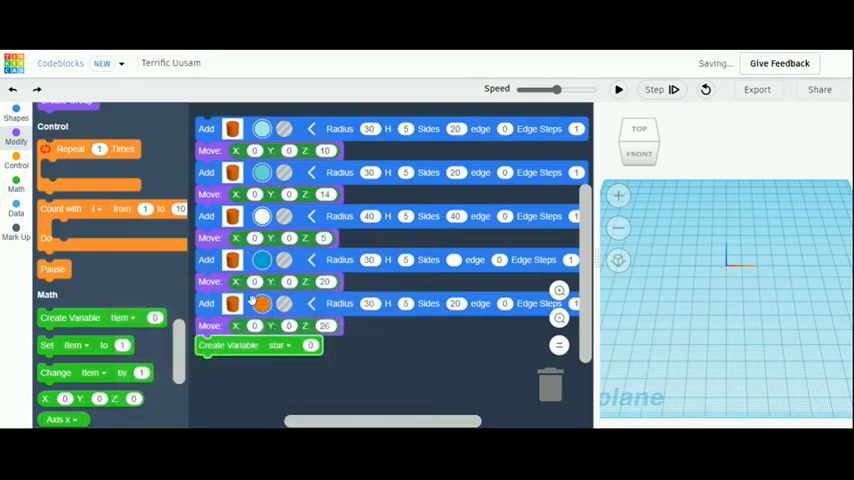
{"action": "left_click", "coordinate": [262, 128]}
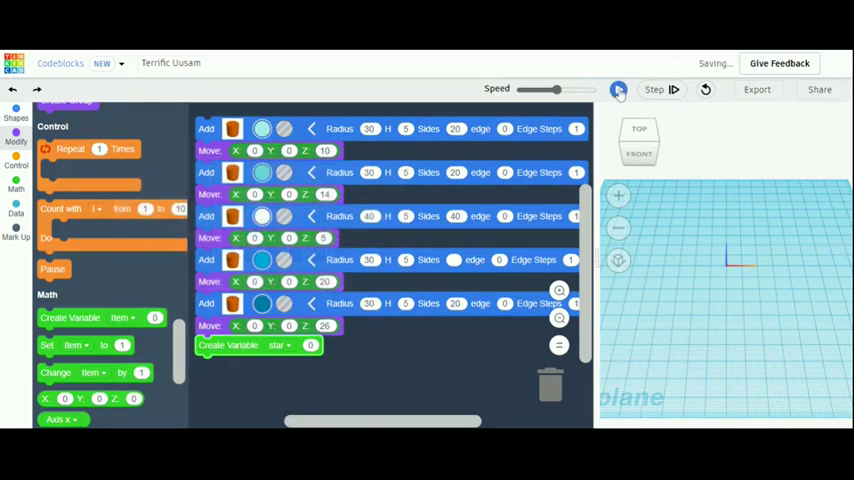
- Run the program to build the blue tiered cake on its white base
{"action": "left_click", "coordinate": [620, 88]}
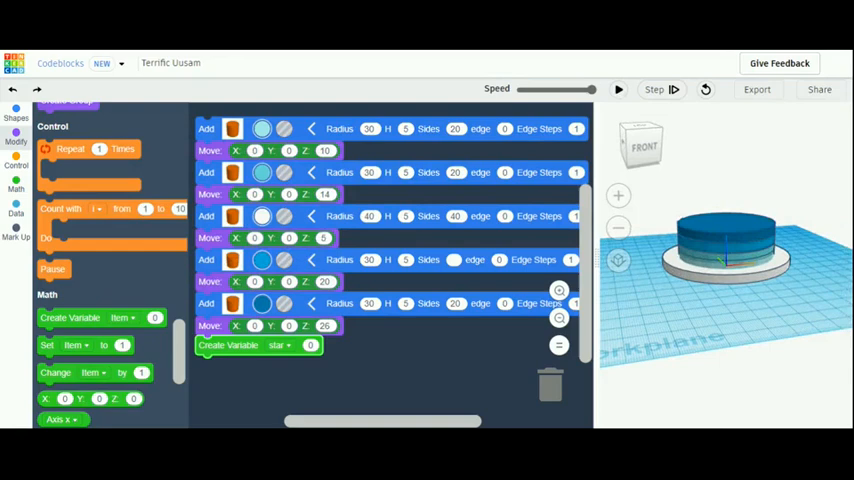
{"action": "mouse_move", "coordinate": [780, 304]}
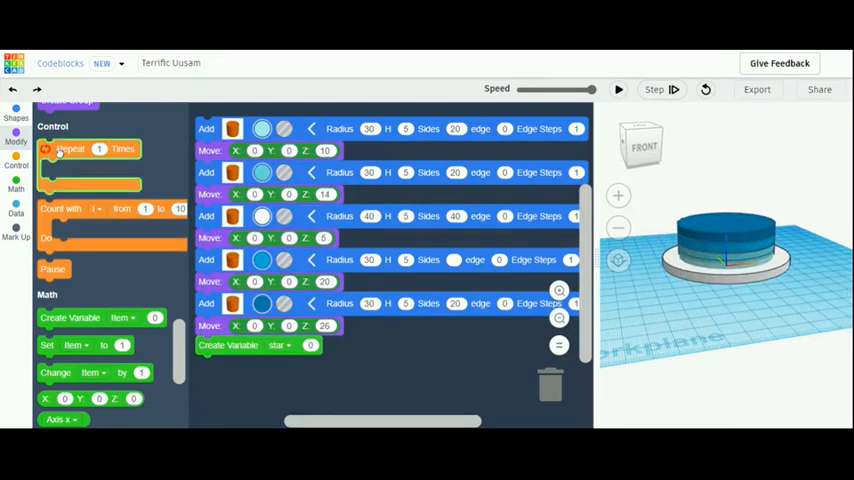
- Add a repeat loop below the star variable with a star shape inside it
{"action": "left_click_drag", "start_coordinate": [90, 148], "coordinate": [280, 384]}
{"action": "type", "text": "12"}
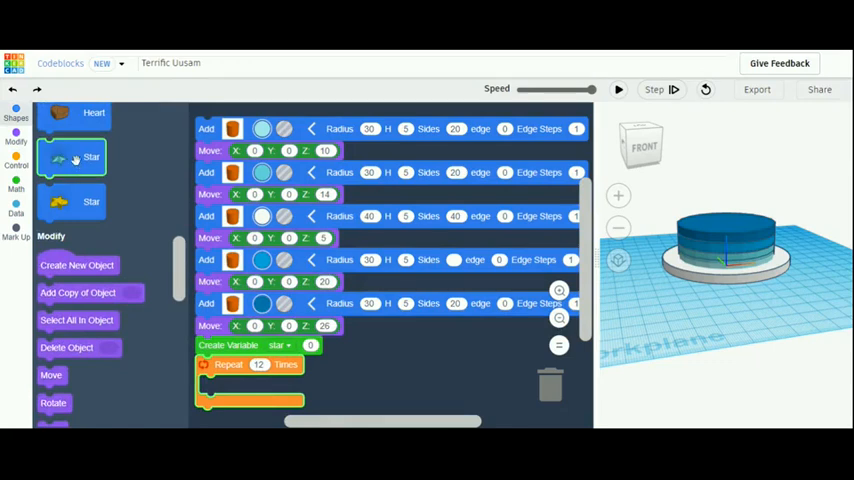
{"action": "left_click_drag", "start_coordinate": [72, 156], "coordinate": [240, 378]}
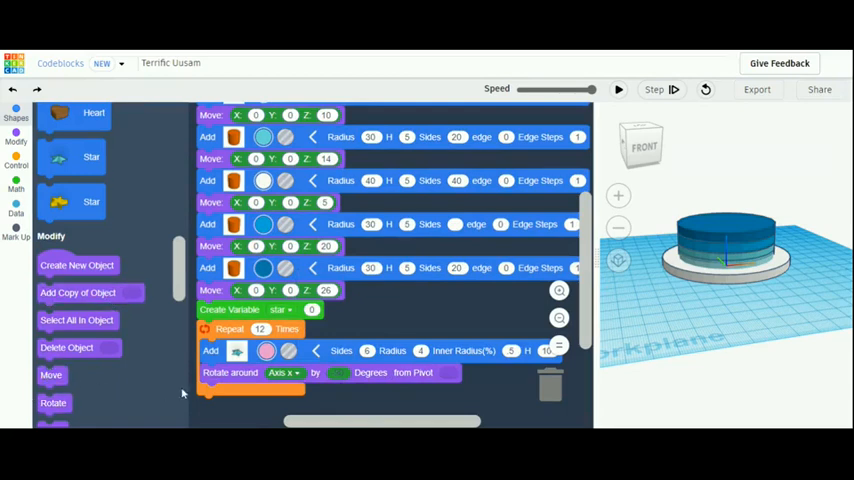
- Rotate each star around z by the star variable and change star by 30 each repeat
{"action": "left_click", "coordinate": [52, 376]}
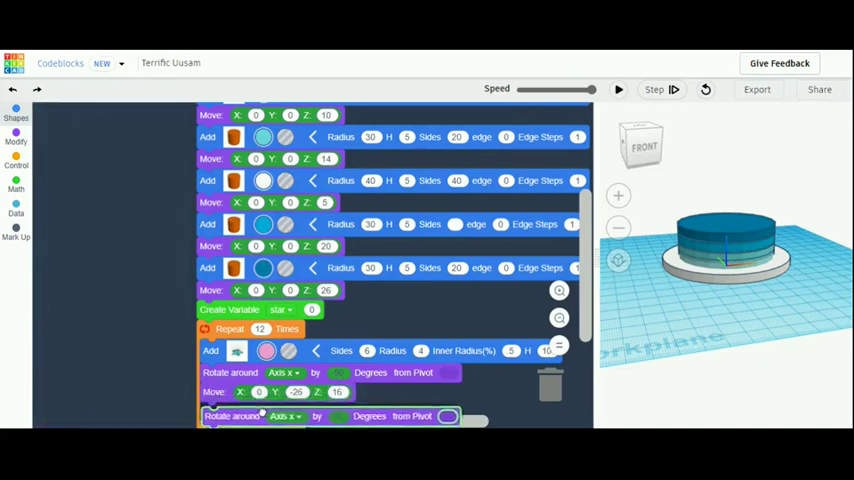
{"action": "left_click", "coordinate": [16, 140]}
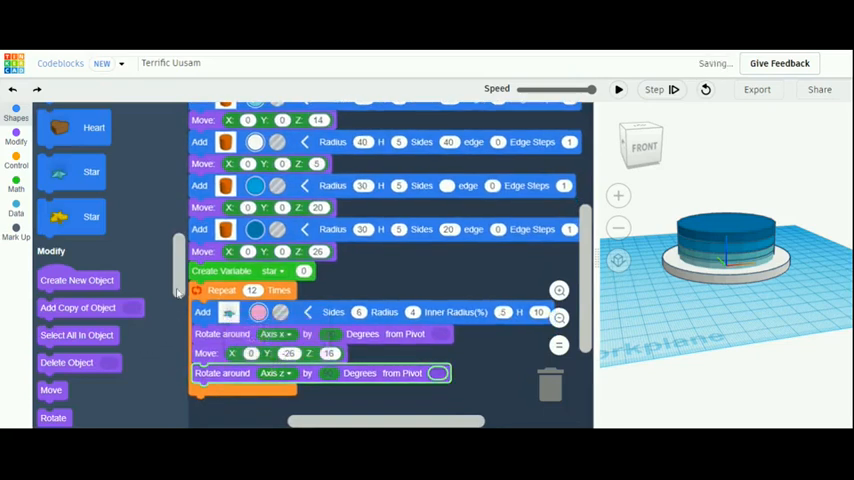
{"action": "left_click", "coordinate": [16, 188]}
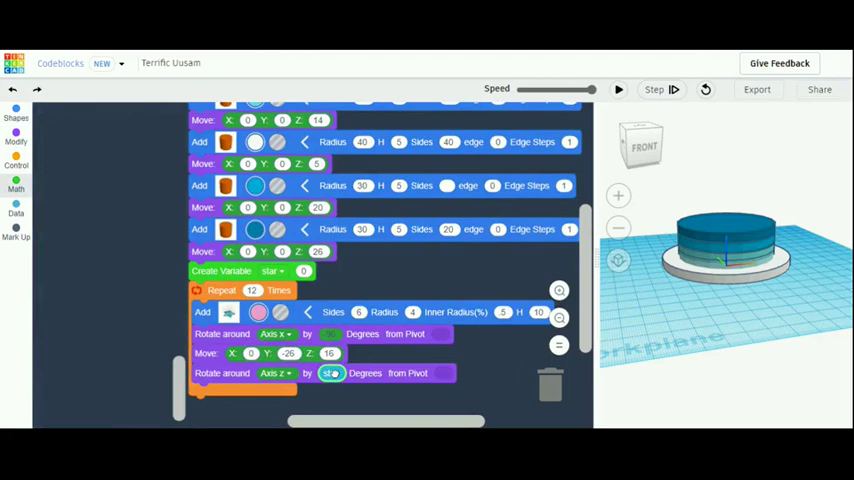
{"action": "left_click", "coordinate": [14, 188]}
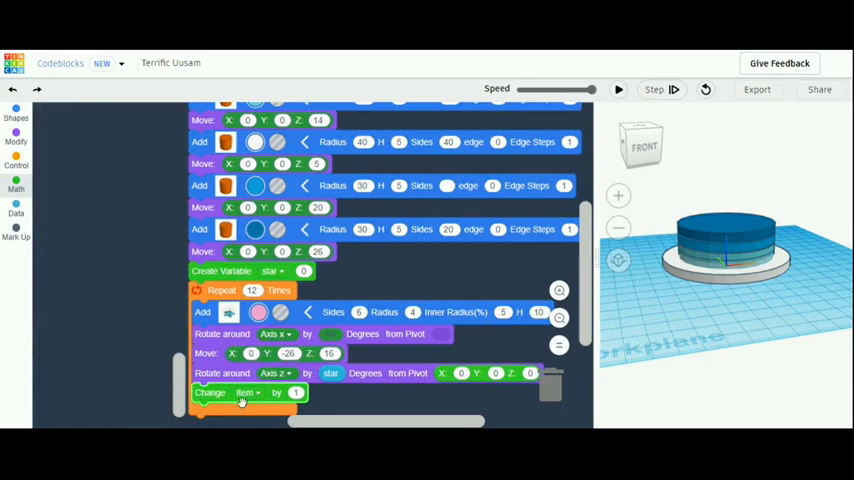
{"action": "left_click", "coordinate": [248, 392]}
{"action": "type", "text": "30"}
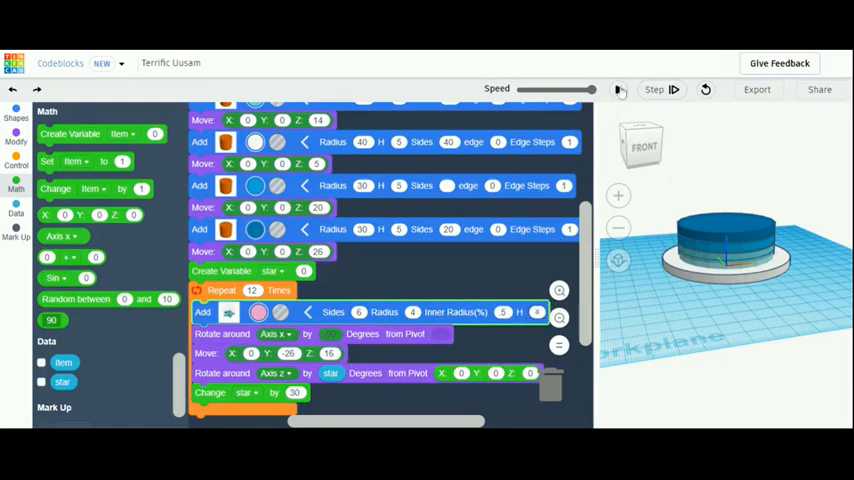
- Add a create-variable block starting at 0 after the star repeat loop
{"action": "left_click", "coordinate": [618, 88]}
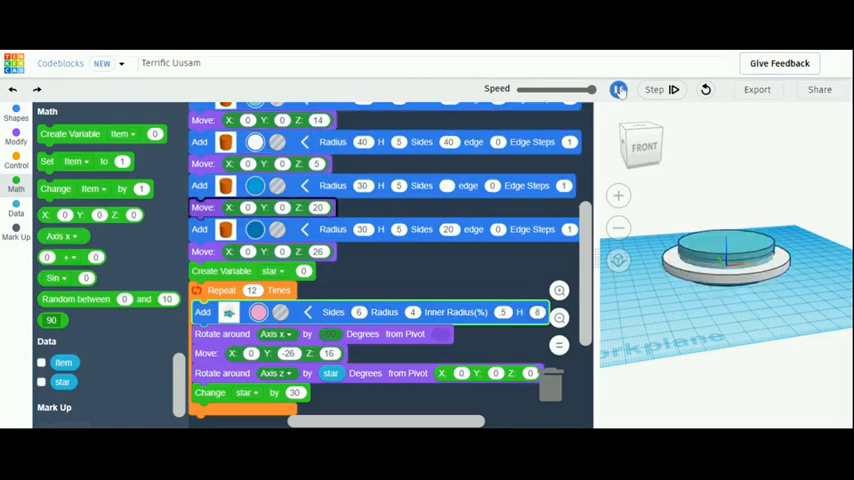
{"action": "left_click", "coordinate": [614, 88]}
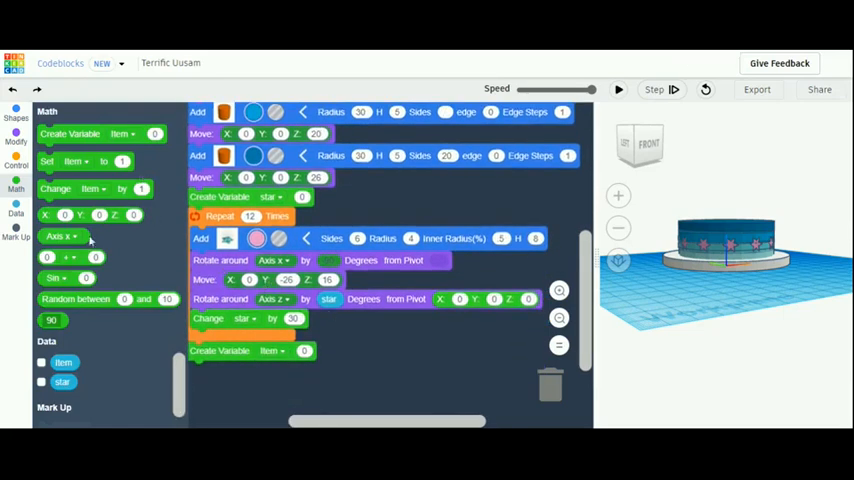
- Place a second repeat loop after the new variable and rename the variable candle
{"action": "left_click", "coordinate": [16, 164]}
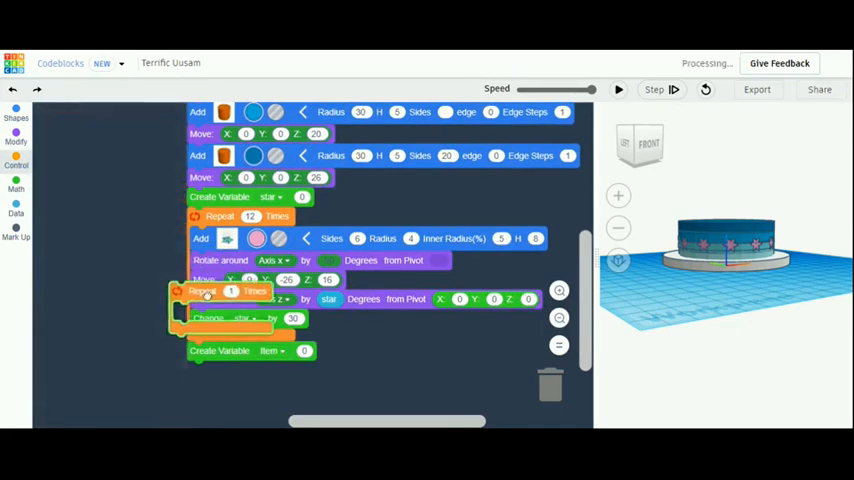
{"action": "left_click_drag", "start_coordinate": [204, 292], "coordinate": [222, 382]}
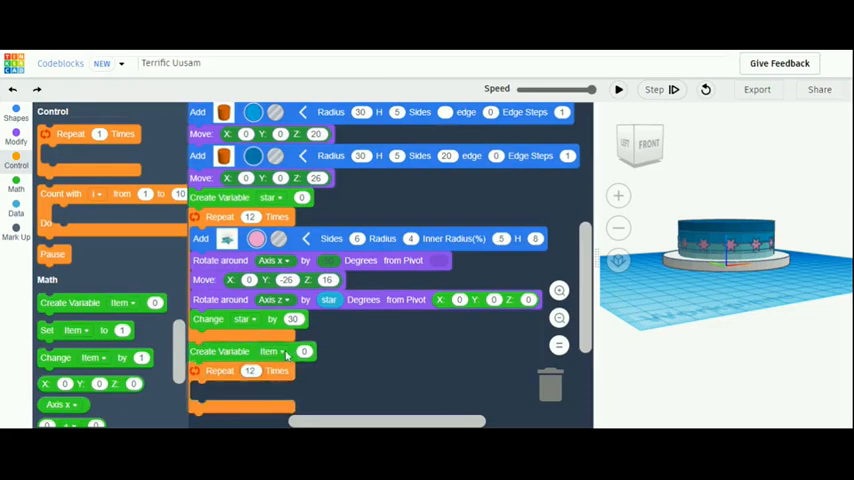
{"action": "left_click", "coordinate": [284, 352]}
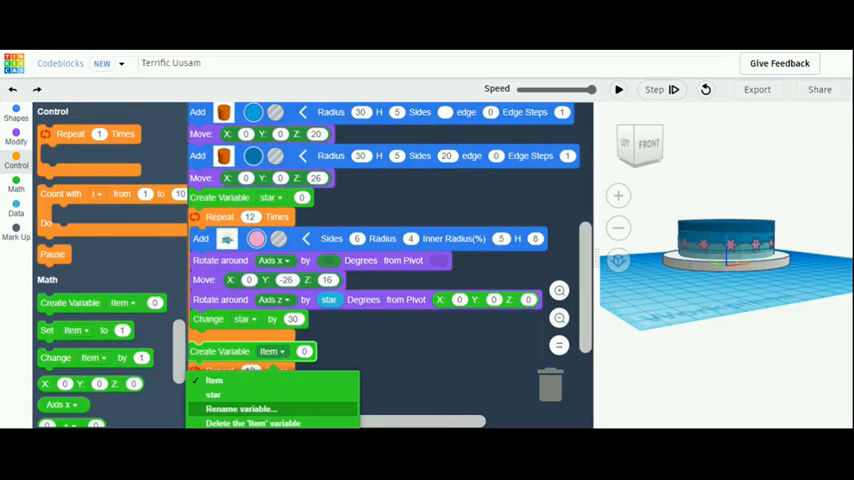
{"action": "mouse_move", "coordinate": [416, 262]}
{"action": "type", "text": "cnadle"}
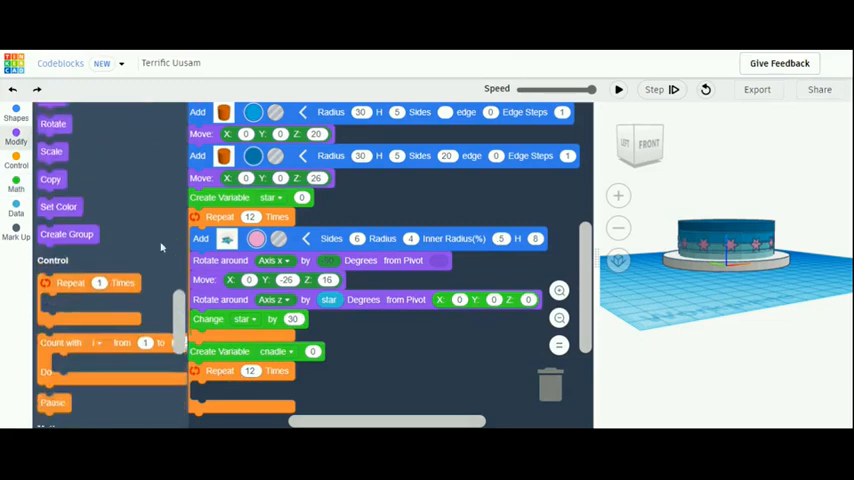
- Add a Cylinder block and a Move block inside the candle's Repeat loop
{"action": "left_click", "coordinate": [16, 118]}
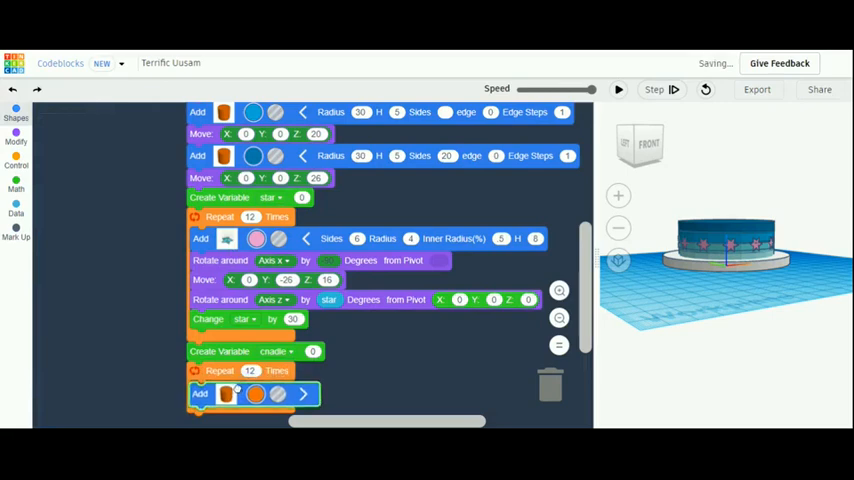
{"action": "left_click", "coordinate": [12, 116]}
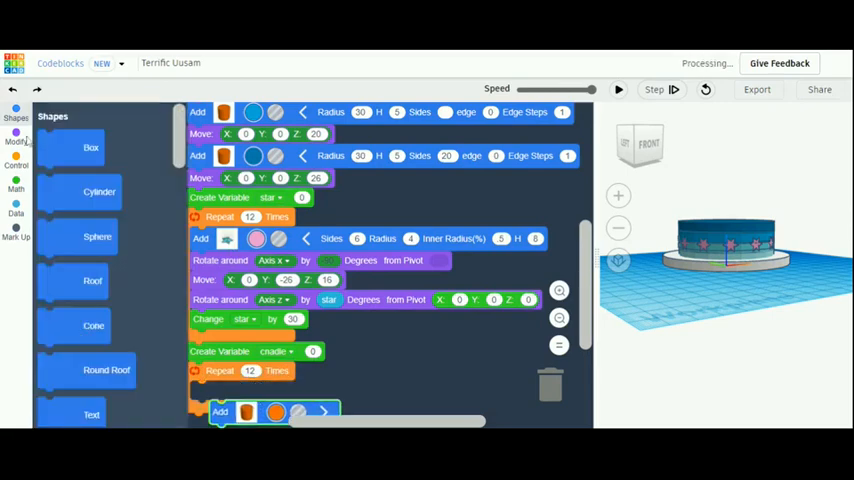
{"action": "left_click", "coordinate": [16, 140]}
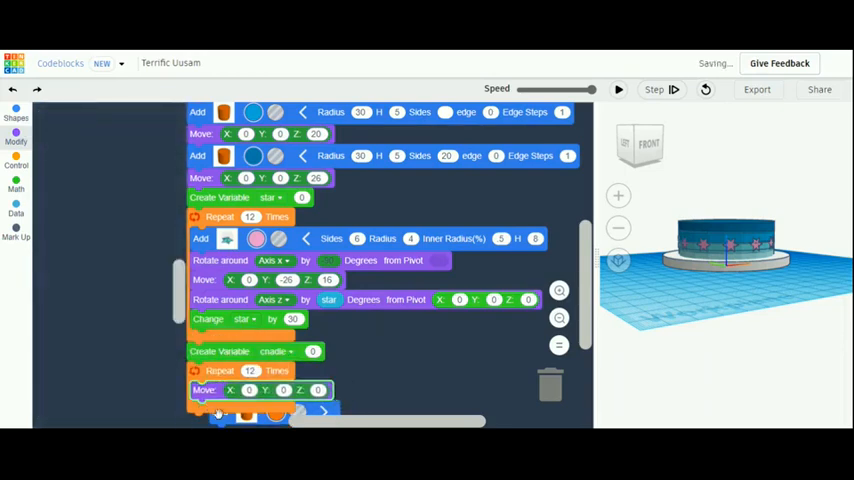
{"action": "left_click", "coordinate": [16, 140]}
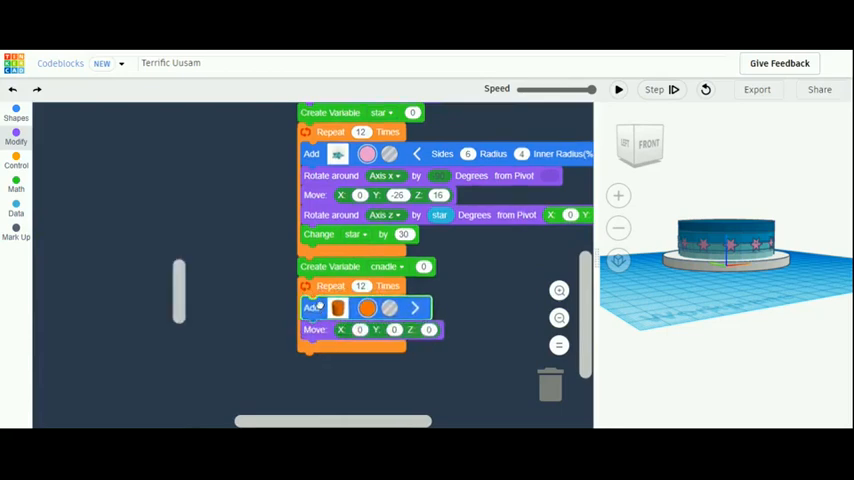
- Make the cylinder a thin orange candle, move it onto the top ring, and rotate it around z by candle
{"action": "left_click", "coordinate": [16, 136]}
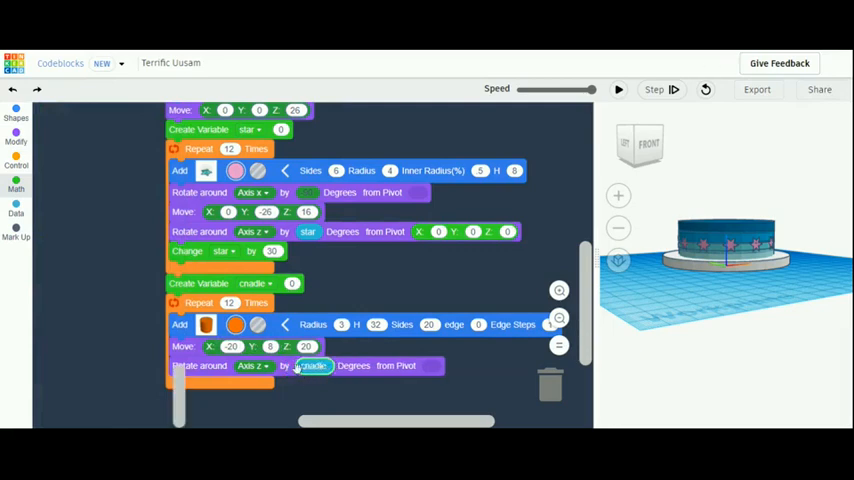
- Pivot the candle rotation at X0 Y0 Z0 and end the loop by changing candle by 30
{"action": "left_click", "coordinate": [16, 212]}
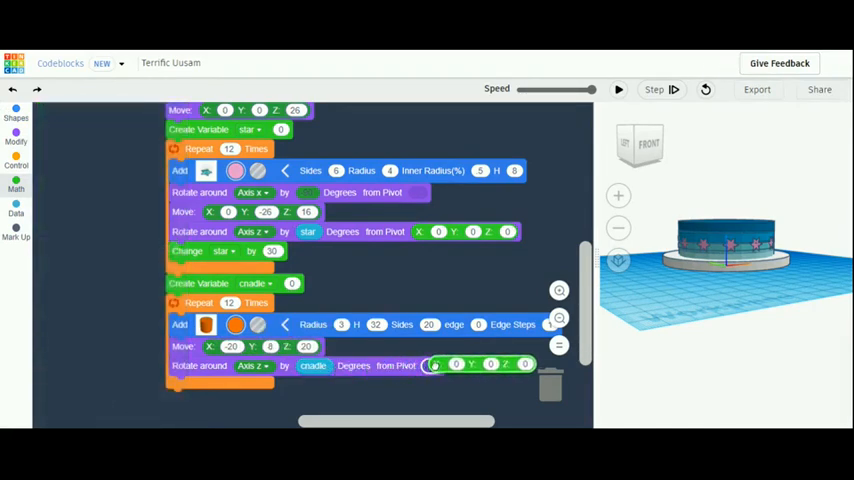
{"action": "left_click", "coordinate": [16, 212]}
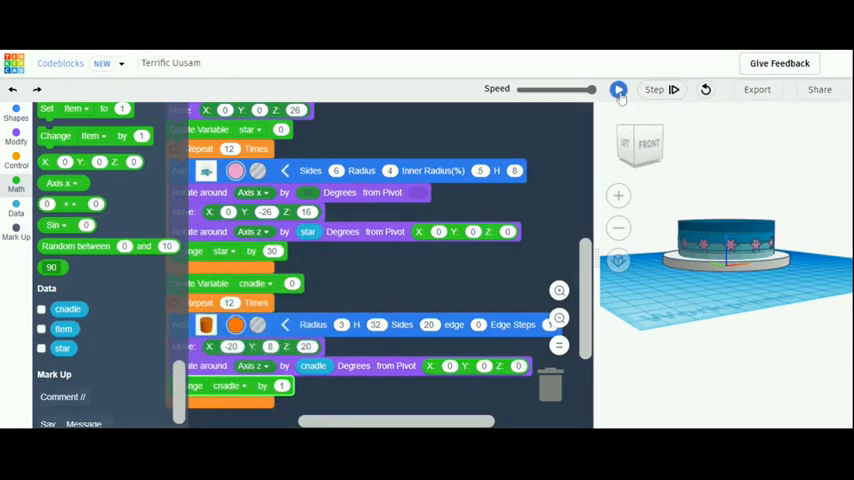
{"action": "left_click", "coordinate": [616, 88]}
{"action": "type", "text": "30"}
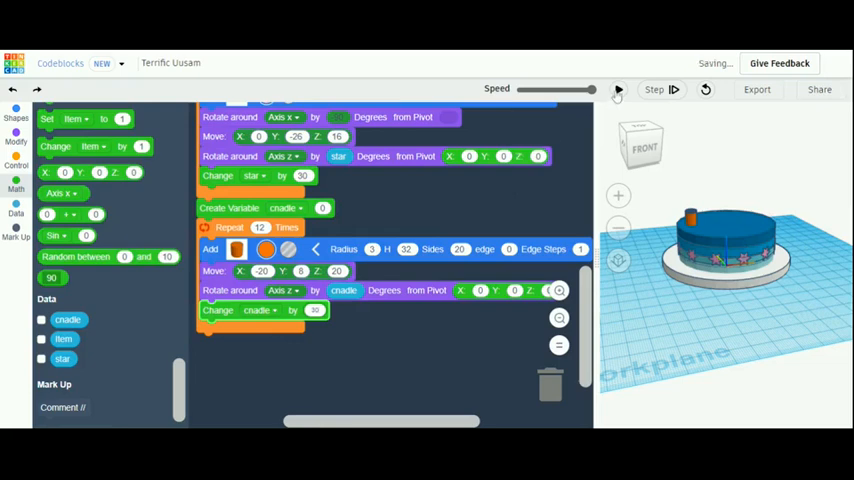
- Run the code to rebuild the cake with a full ring of orange candles on top
{"action": "left_click", "coordinate": [616, 90]}
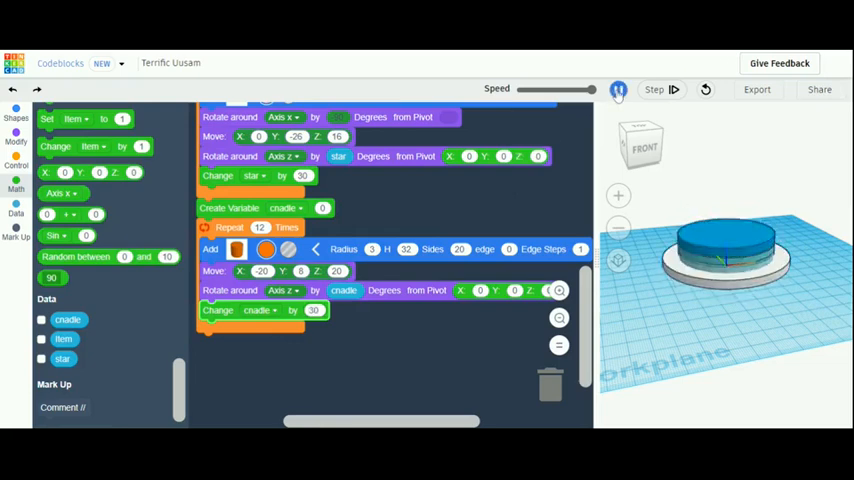
{"action": "left_click", "coordinate": [618, 88]}
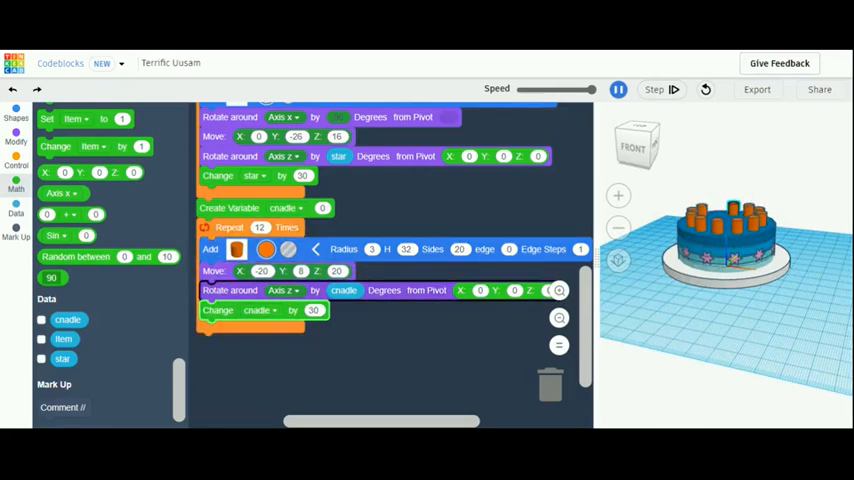
{"action": "left_click", "coordinate": [616, 90]}
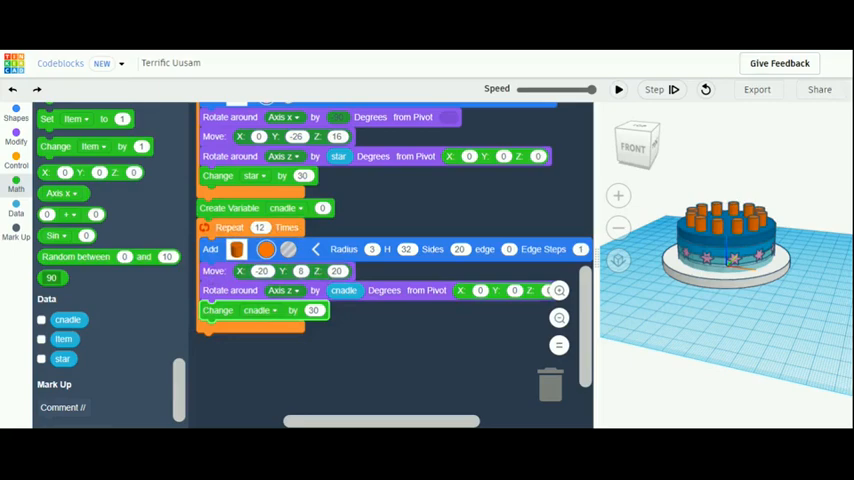
{"action": "mouse_move", "coordinate": [592, 50]}
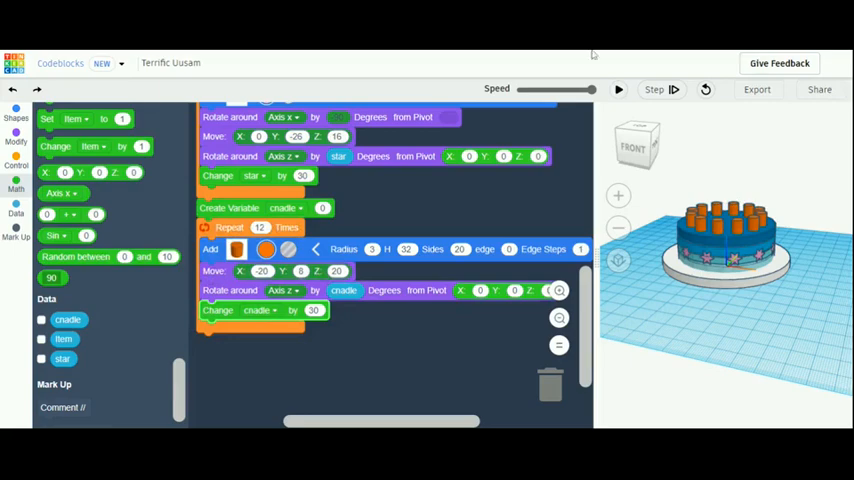